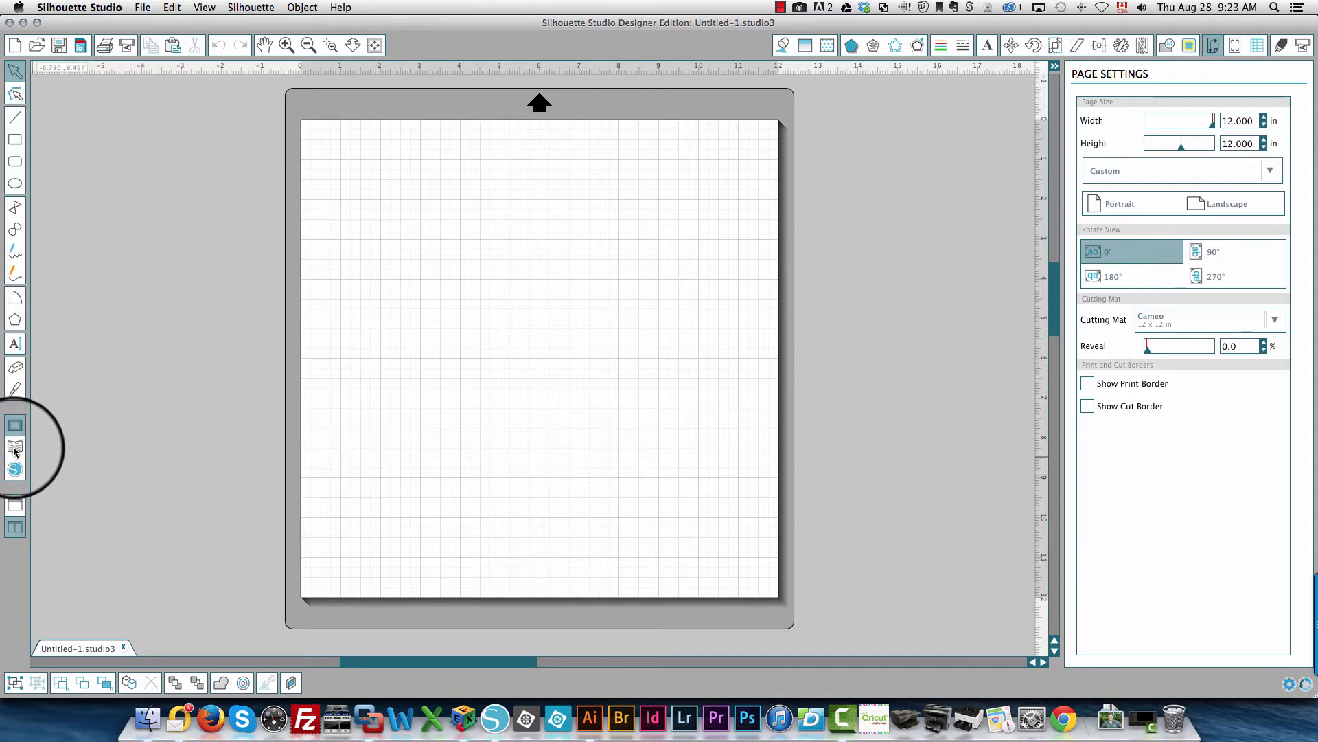
# Open Library > My Patterns > Cardstock > Bazzill Monochromatic and place swatch 3-351.
pyautogui.click(15, 447)
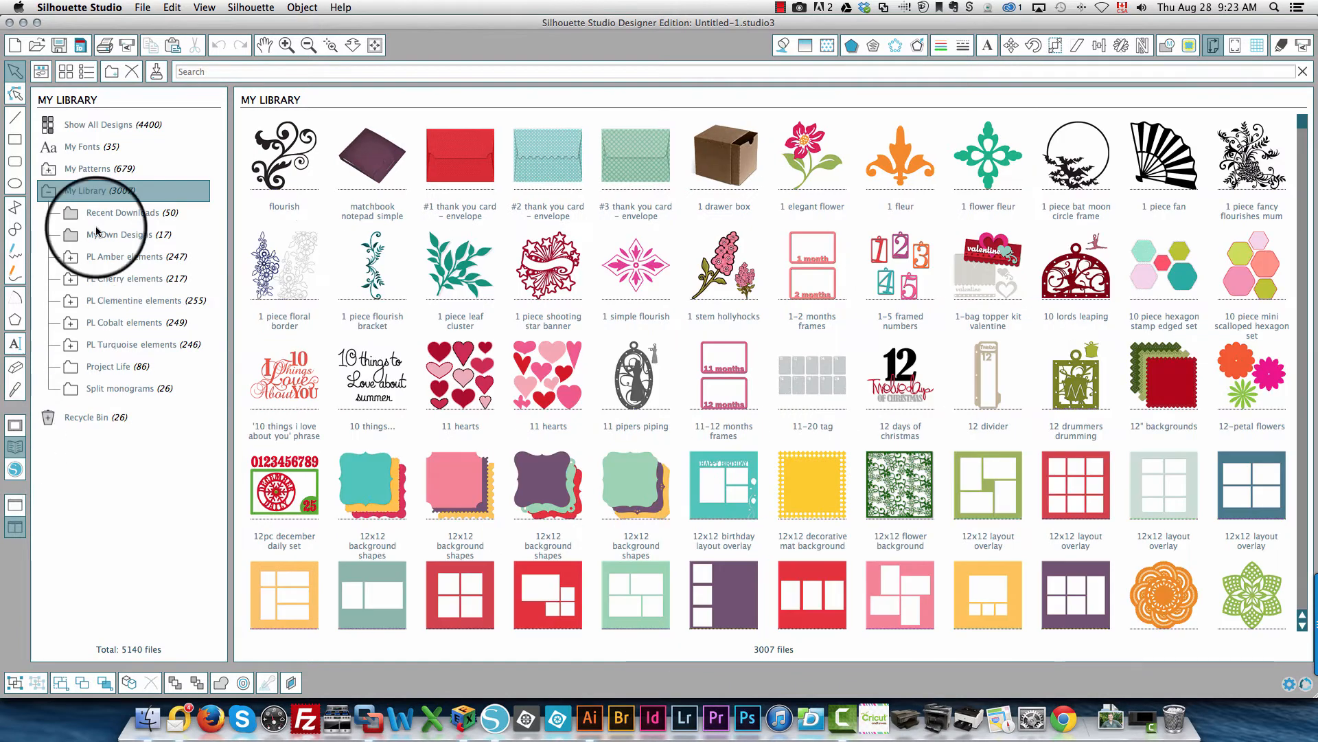
pyautogui.click(88, 168)
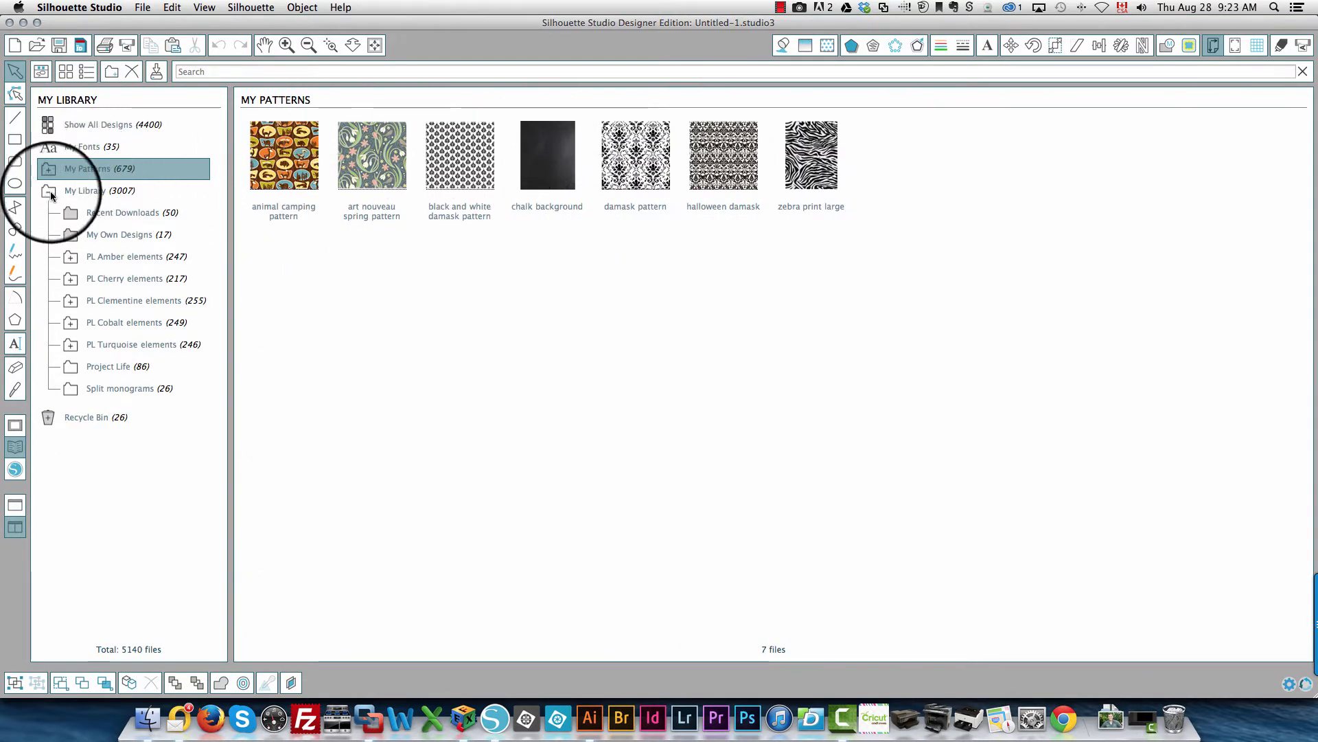
pyautogui.click(48, 168)
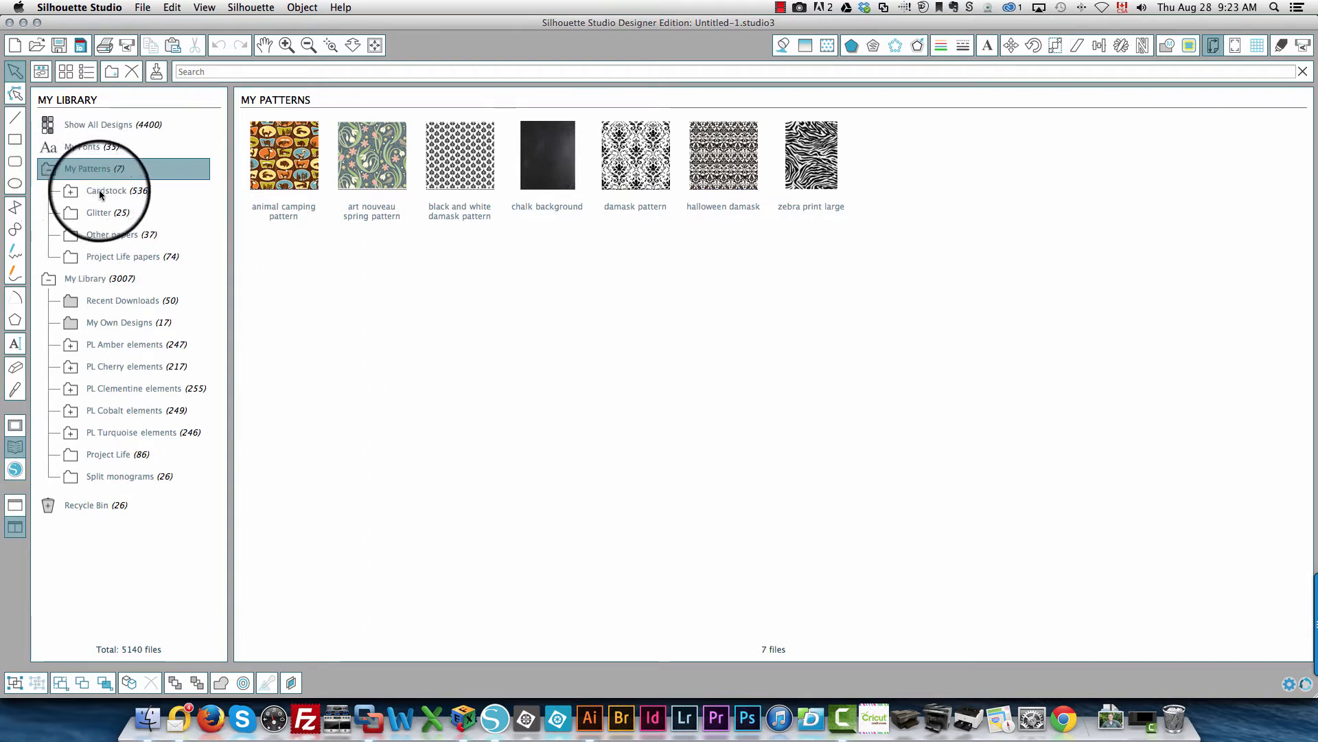
pyautogui.click(107, 190)
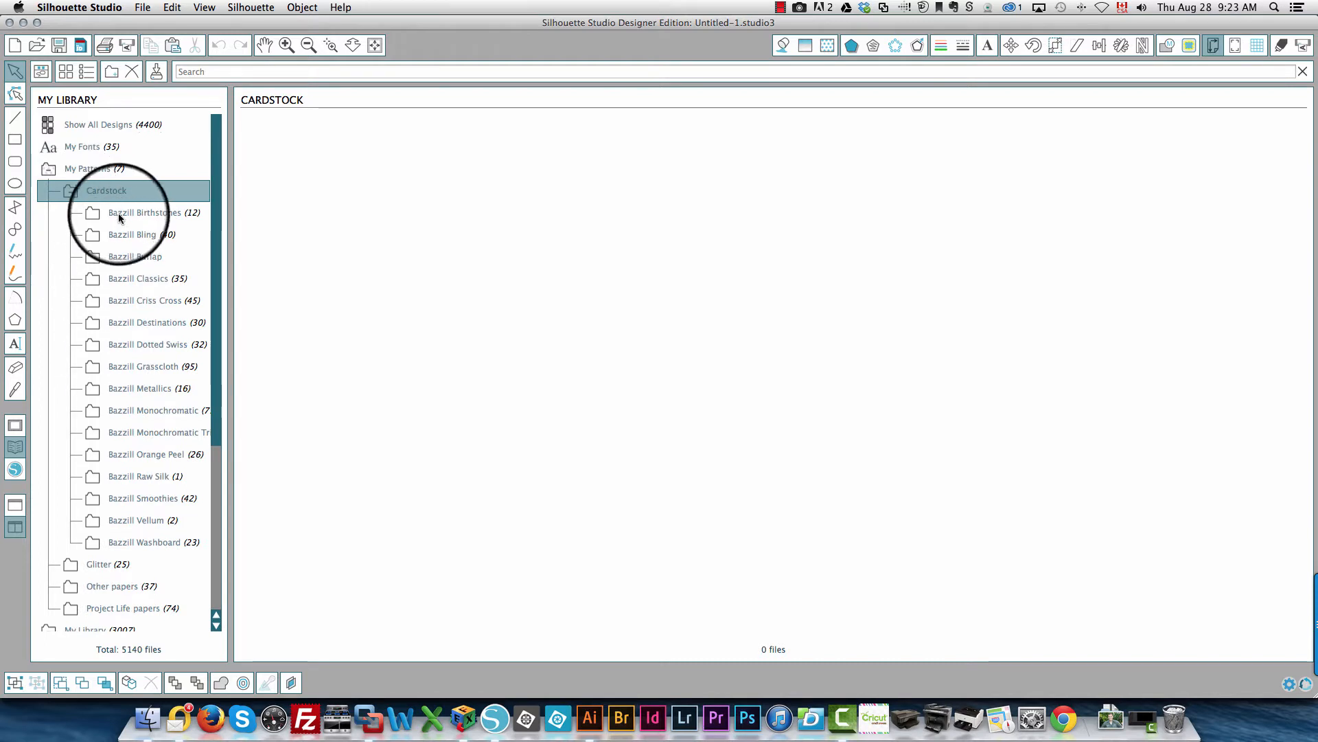
pyautogui.click(154, 411)
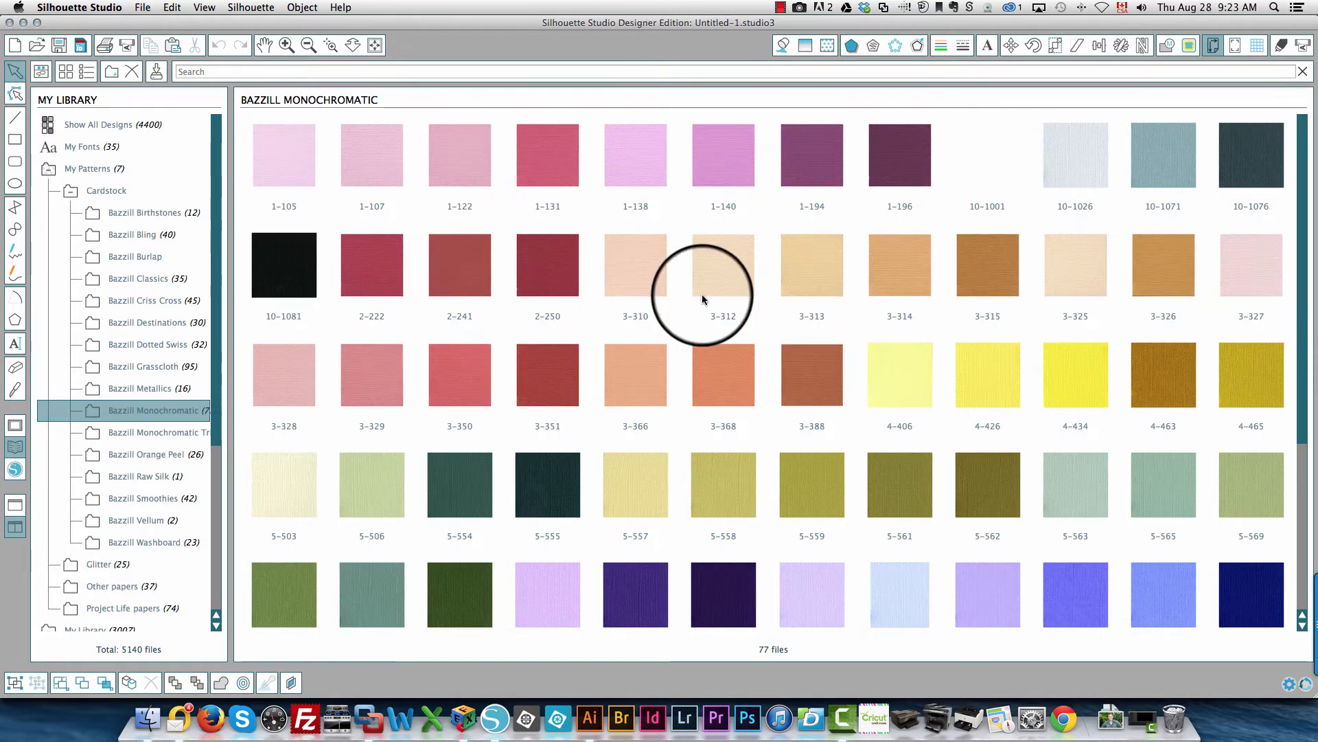
pyautogui.moveTo(543, 341)
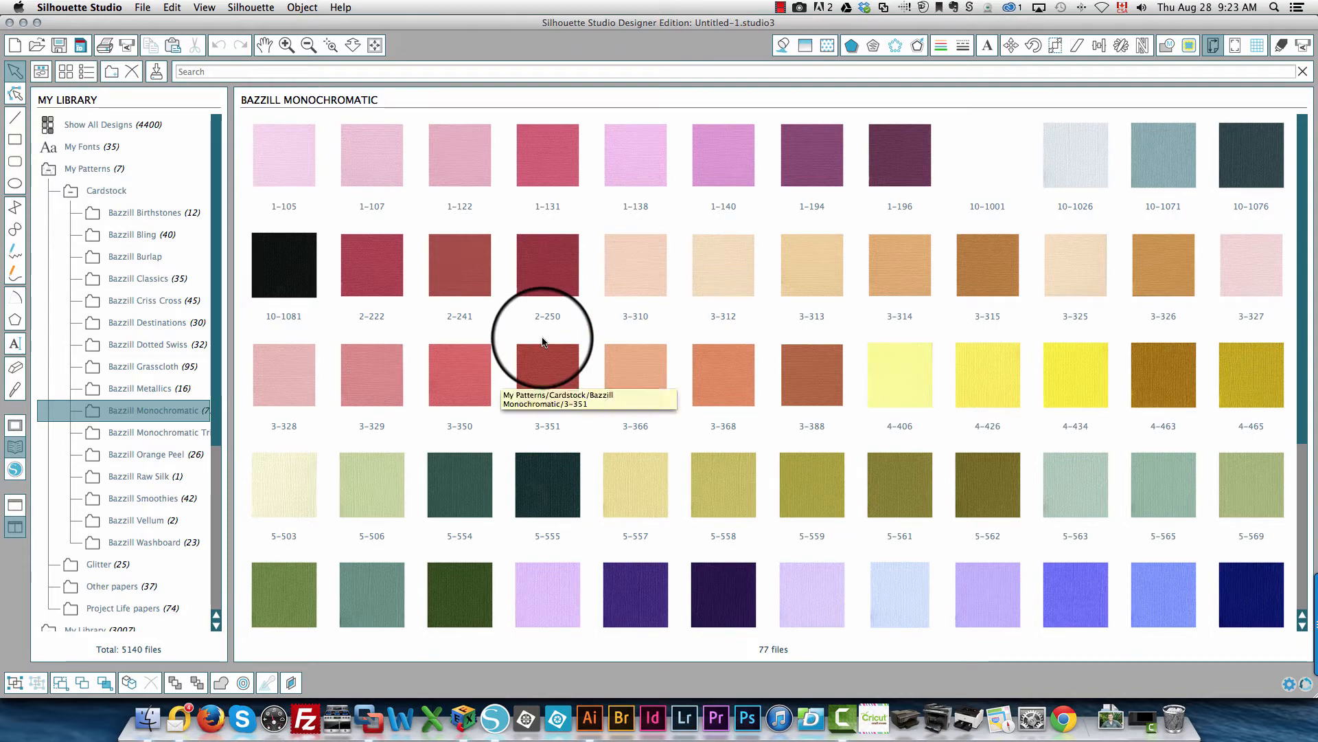
pyautogui.click(547, 375)
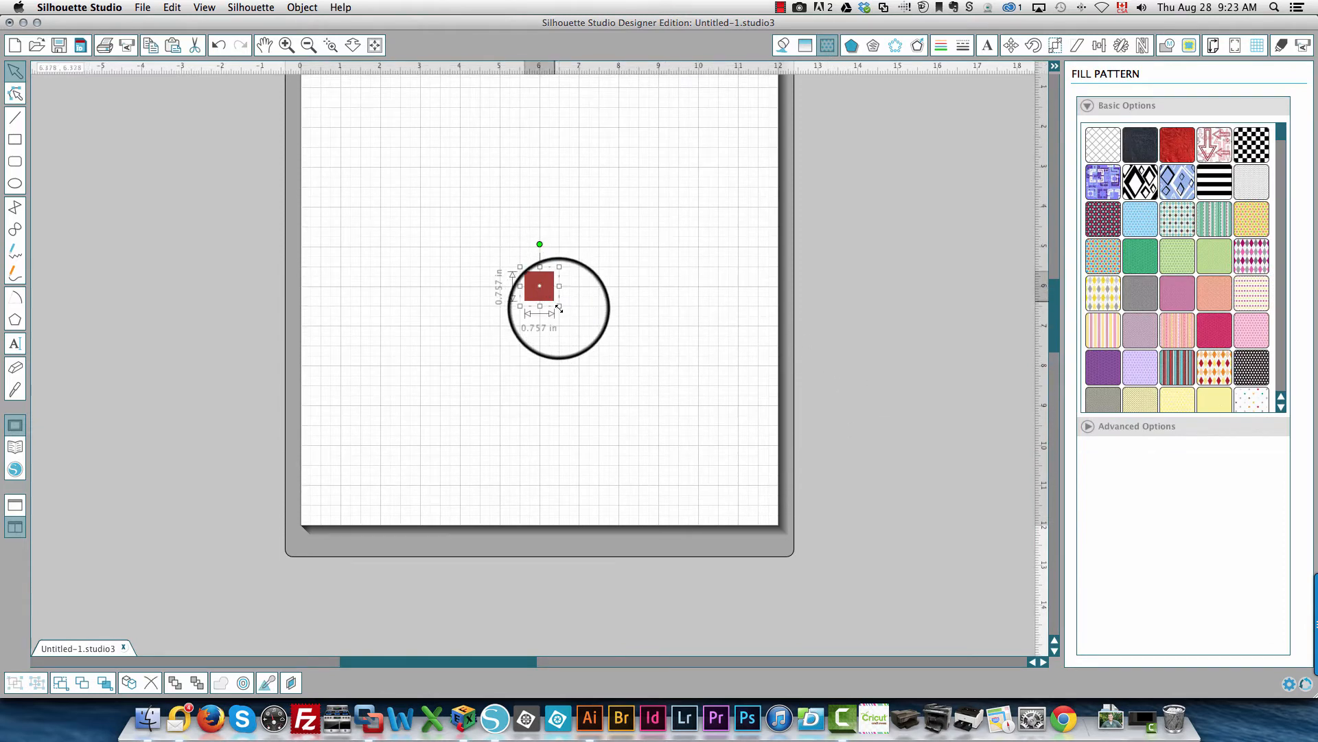
# Enlarge the red 3-351 square to about 9.125 inches wide on the mat.
pyautogui.moveTo(559, 308); pyautogui.dragTo(747, 494)
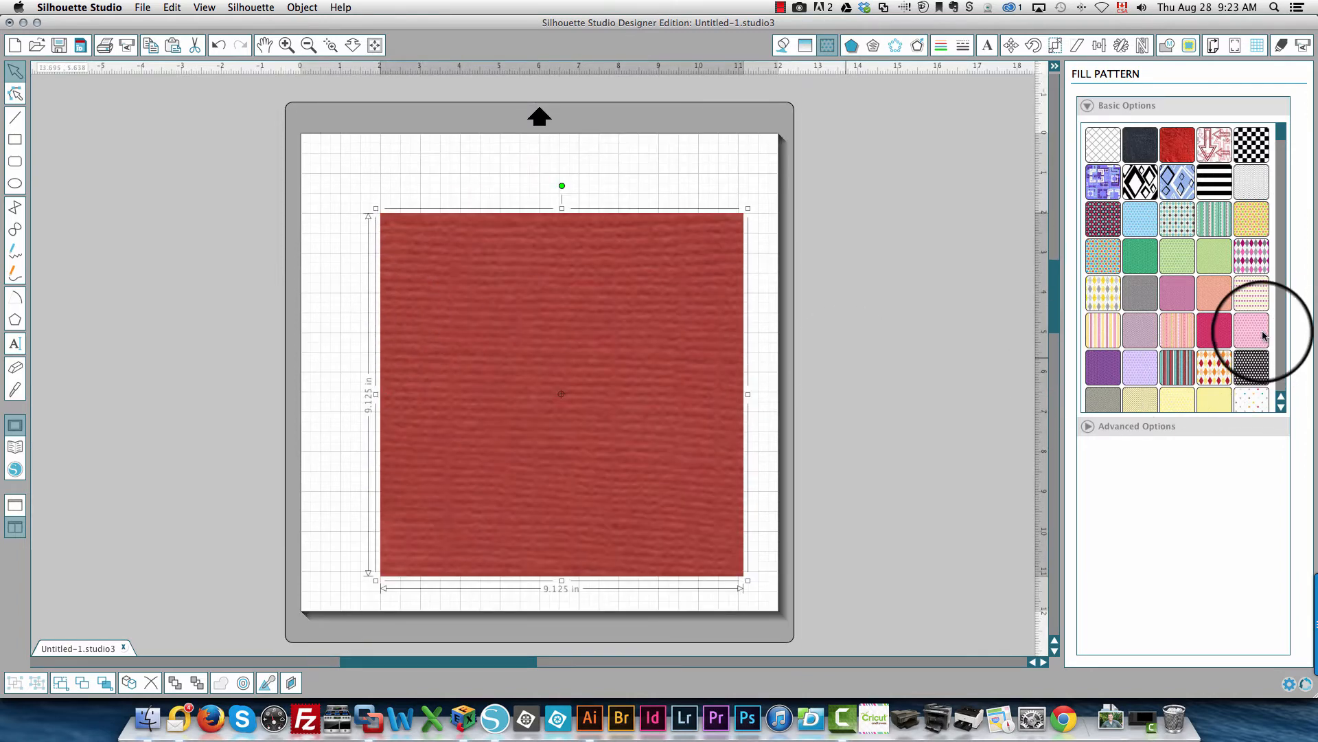
pyautogui.scroll(-3)
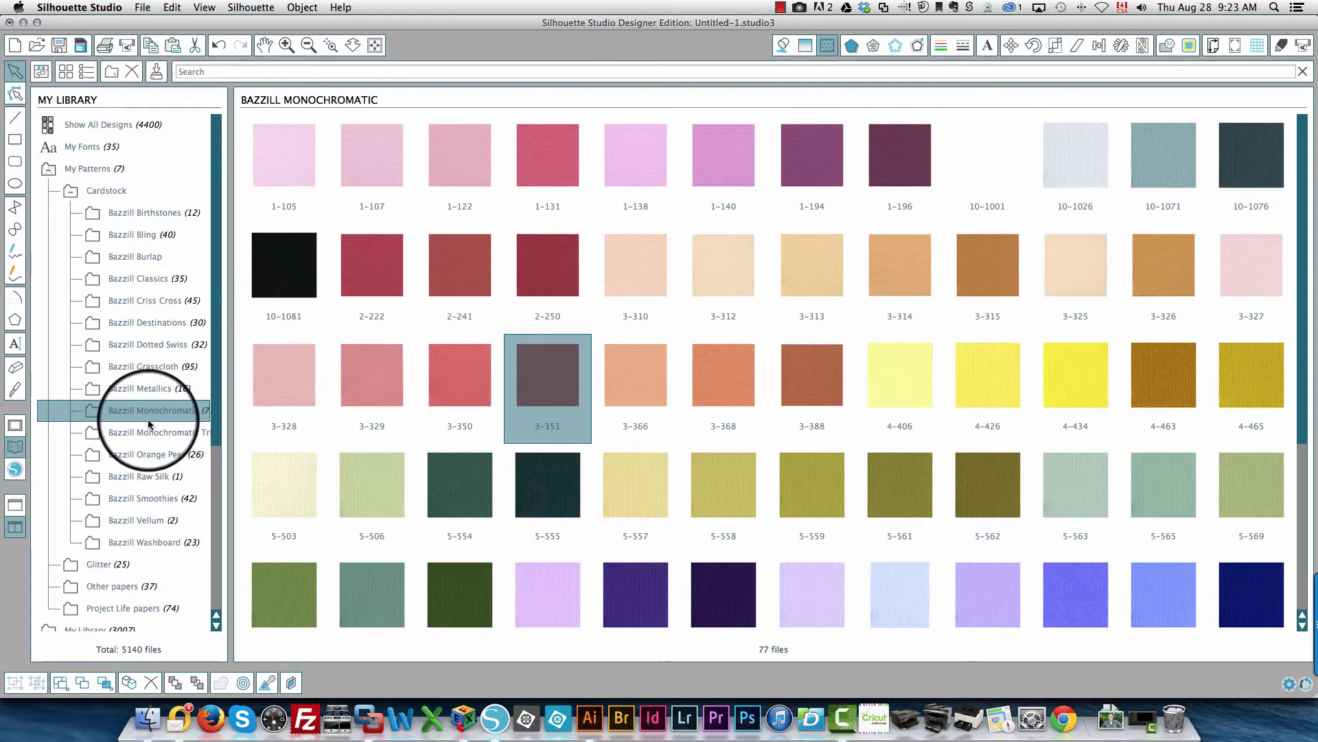
# Browse the Glitter papers, then apply the chalk background pattern to the square.
pyautogui.click(71, 190)
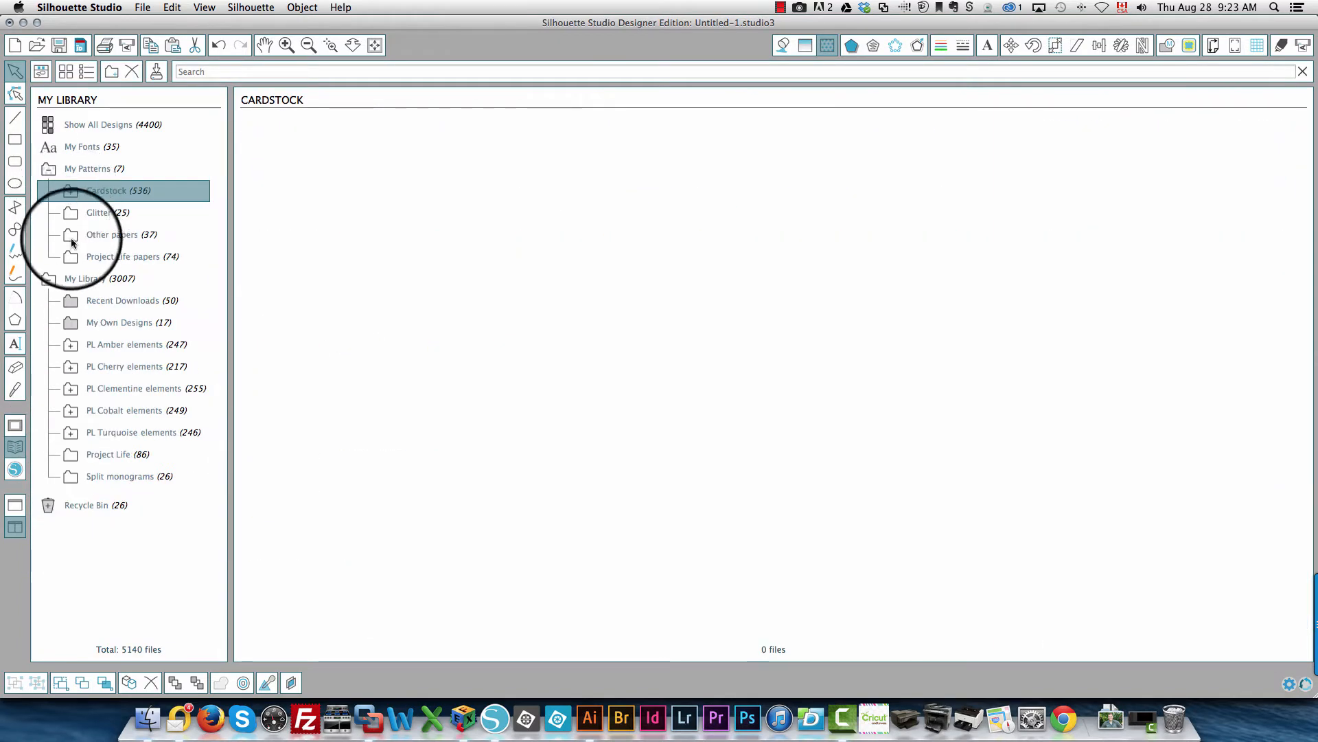
pyautogui.click(97, 212)
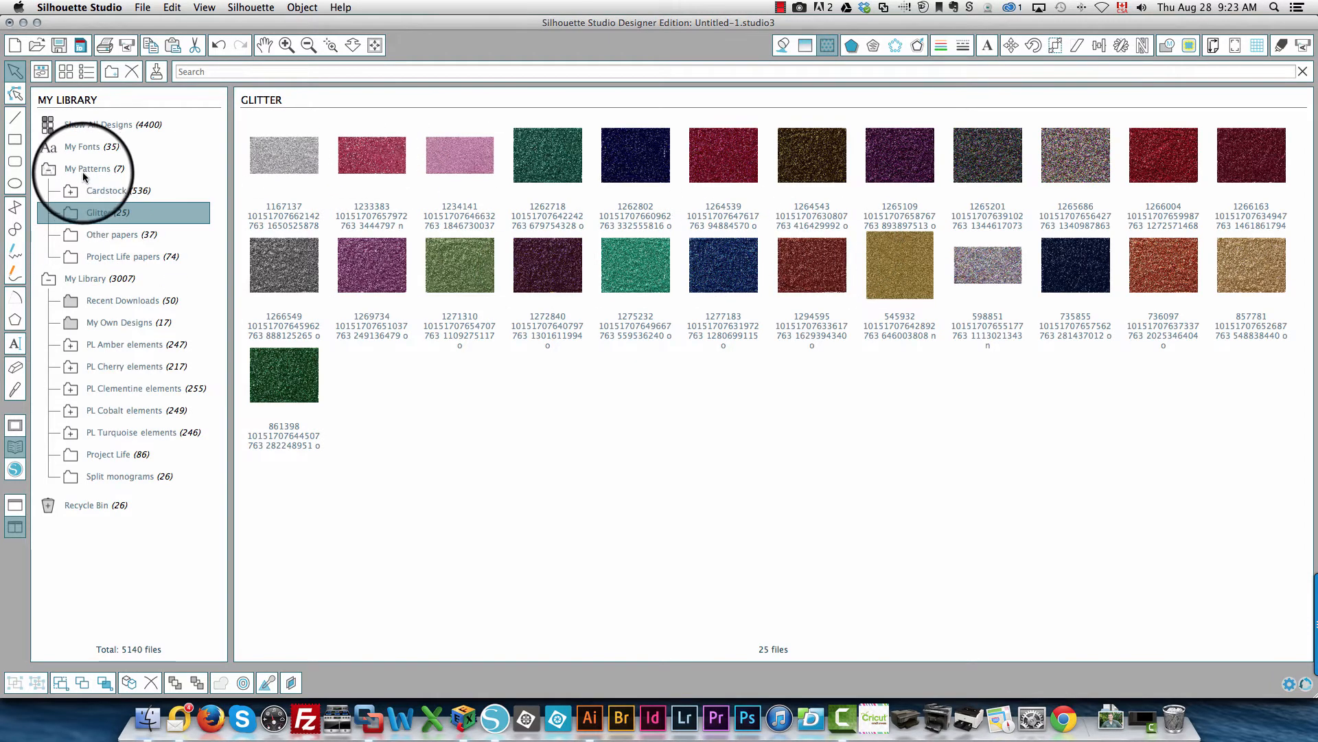
pyautogui.click(88, 168)
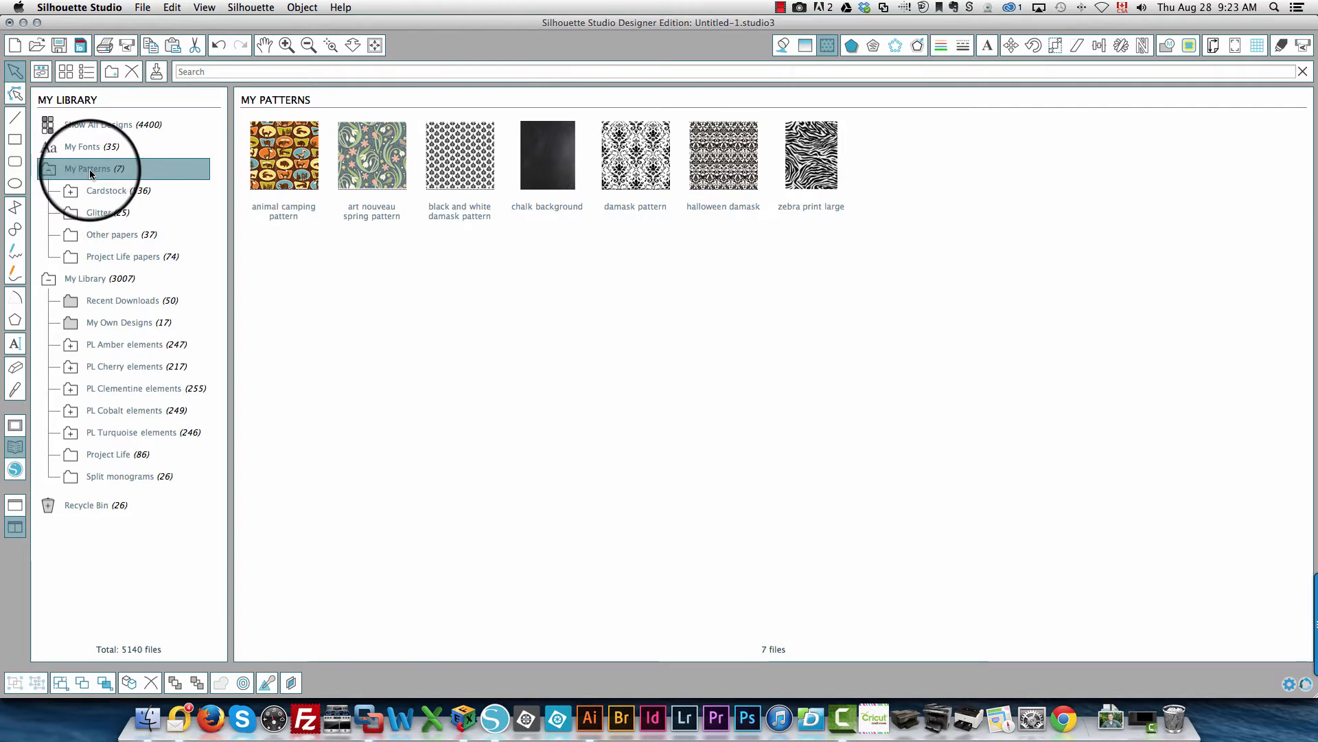
pyautogui.click(547, 155)
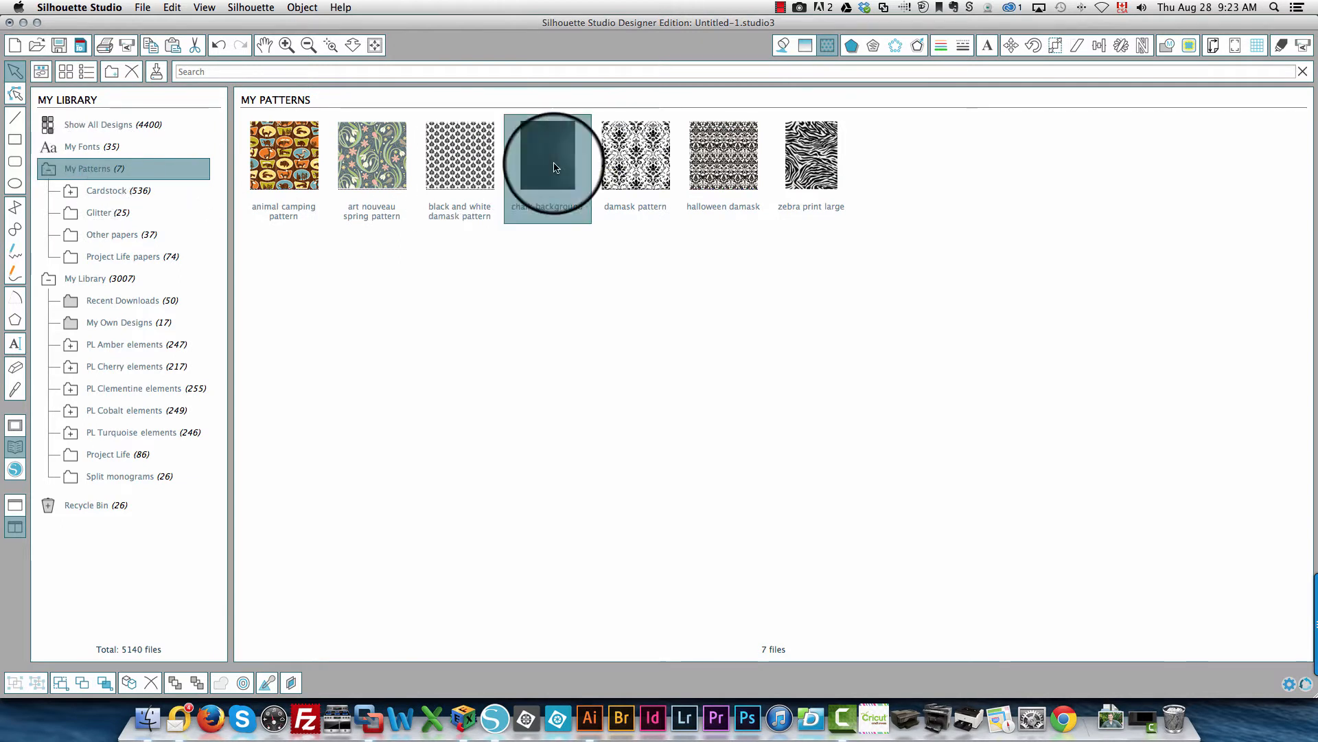
pyautogui.doubleClick(548, 155)
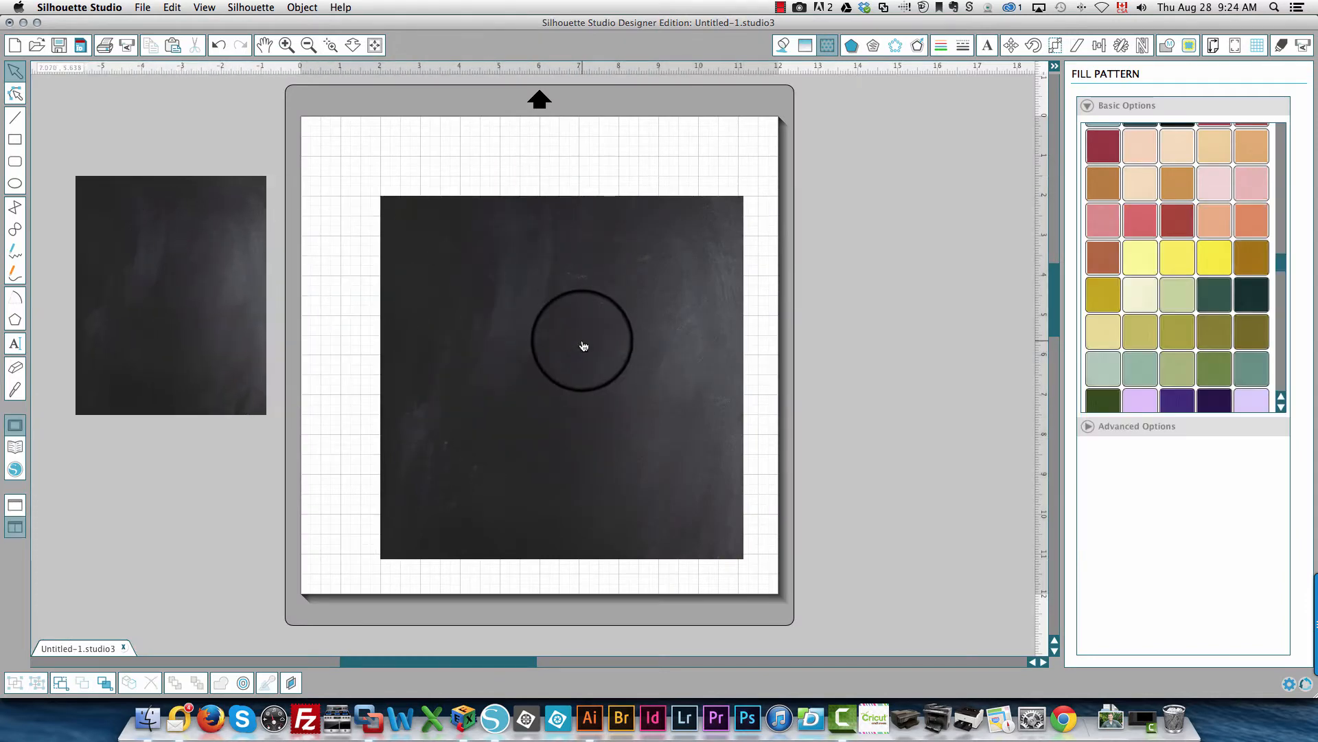
# Drag the chalkboard square toward the top-left of the cutting mat.
pyautogui.moveTo(584, 345); pyautogui.dragTo(492, 274)
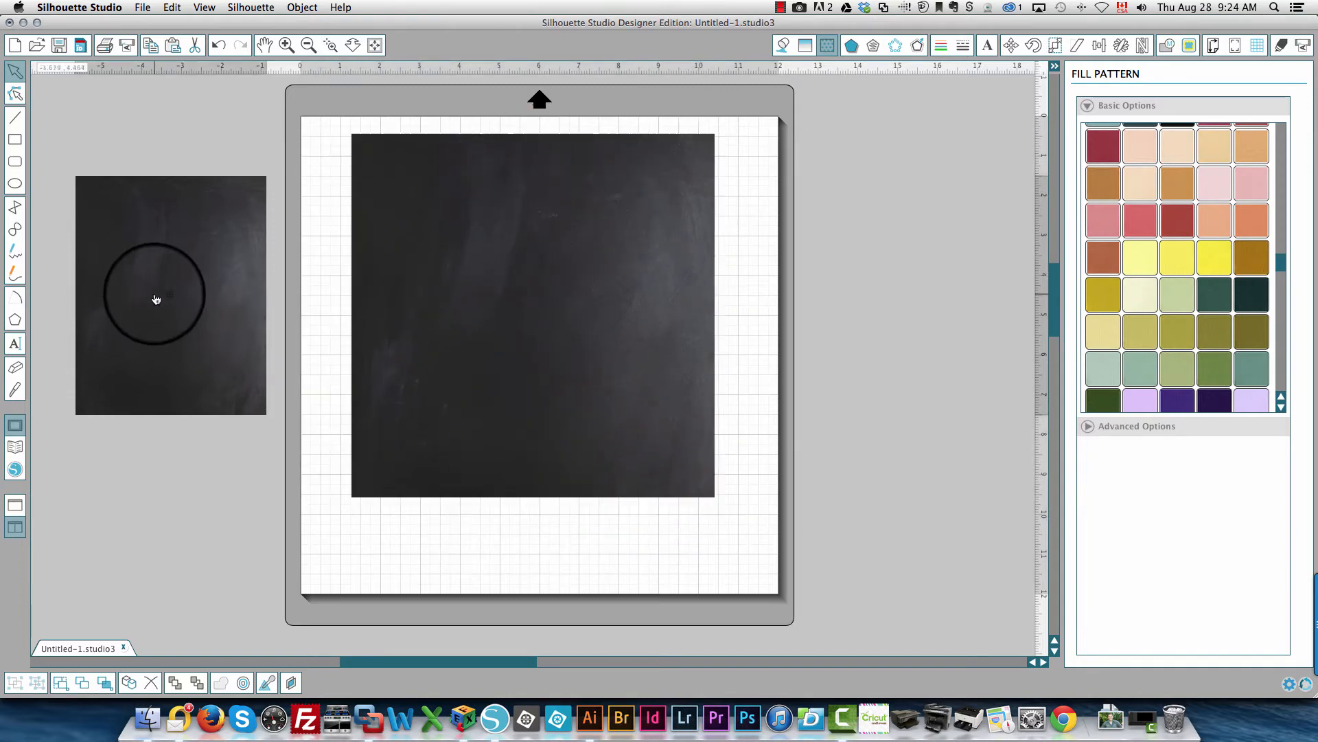
pyautogui.moveTo(156, 298); pyautogui.dragTo(277, 315)
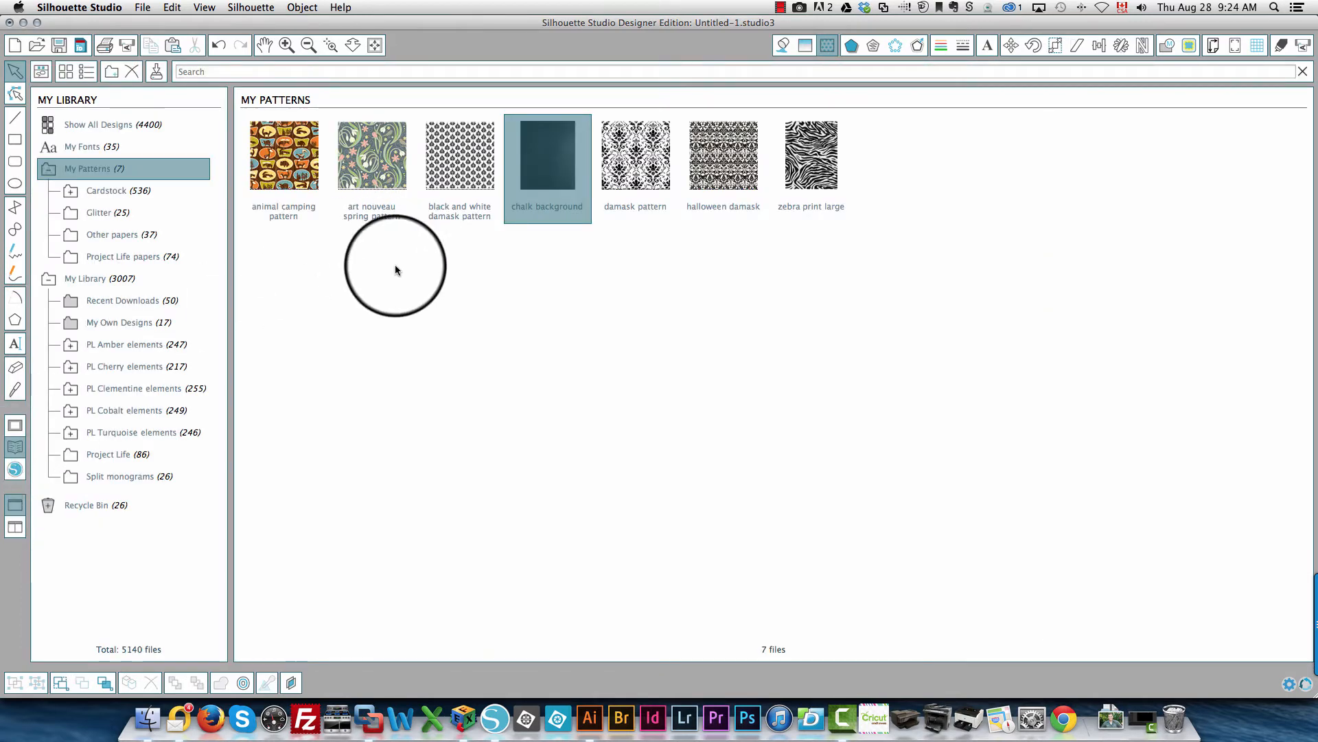
# Open Finder and select the pink-and-gray brushstroke image in Artwork > Backgrounds.
pyautogui.click(148, 719)
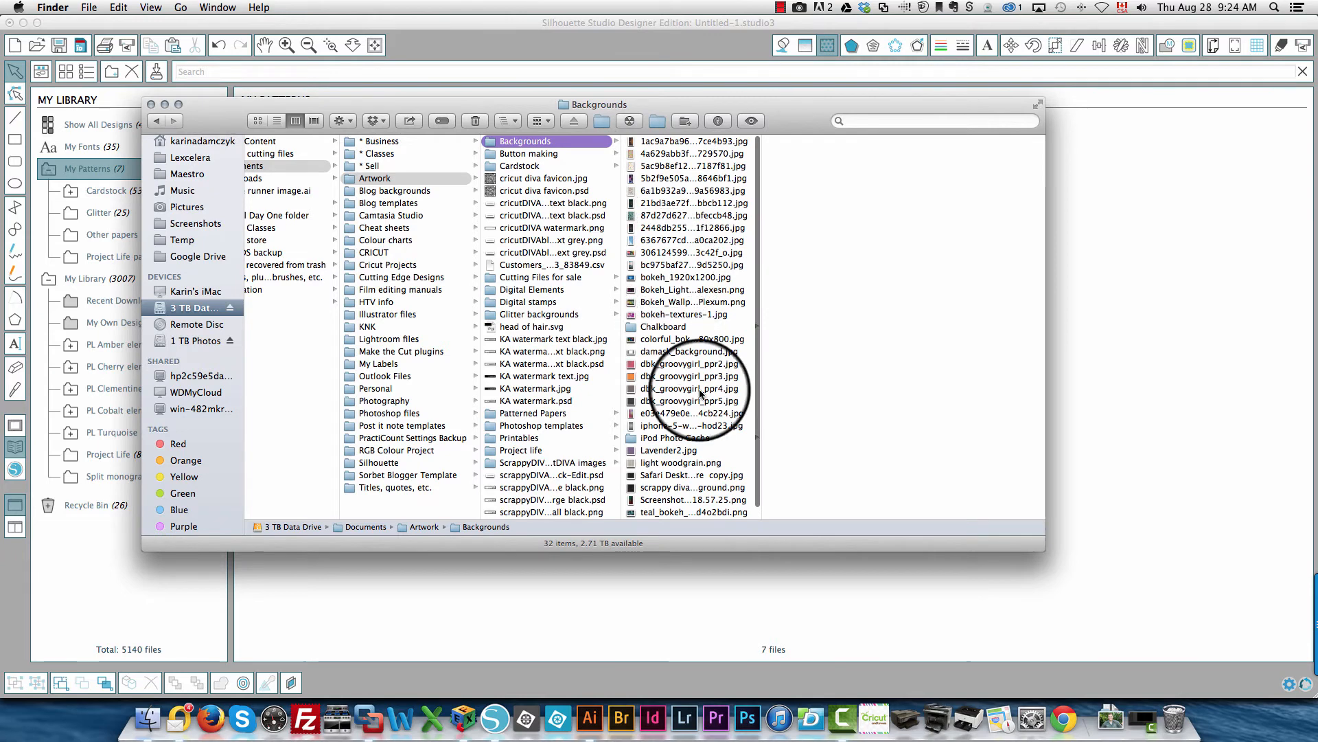
pyautogui.click(689, 190)
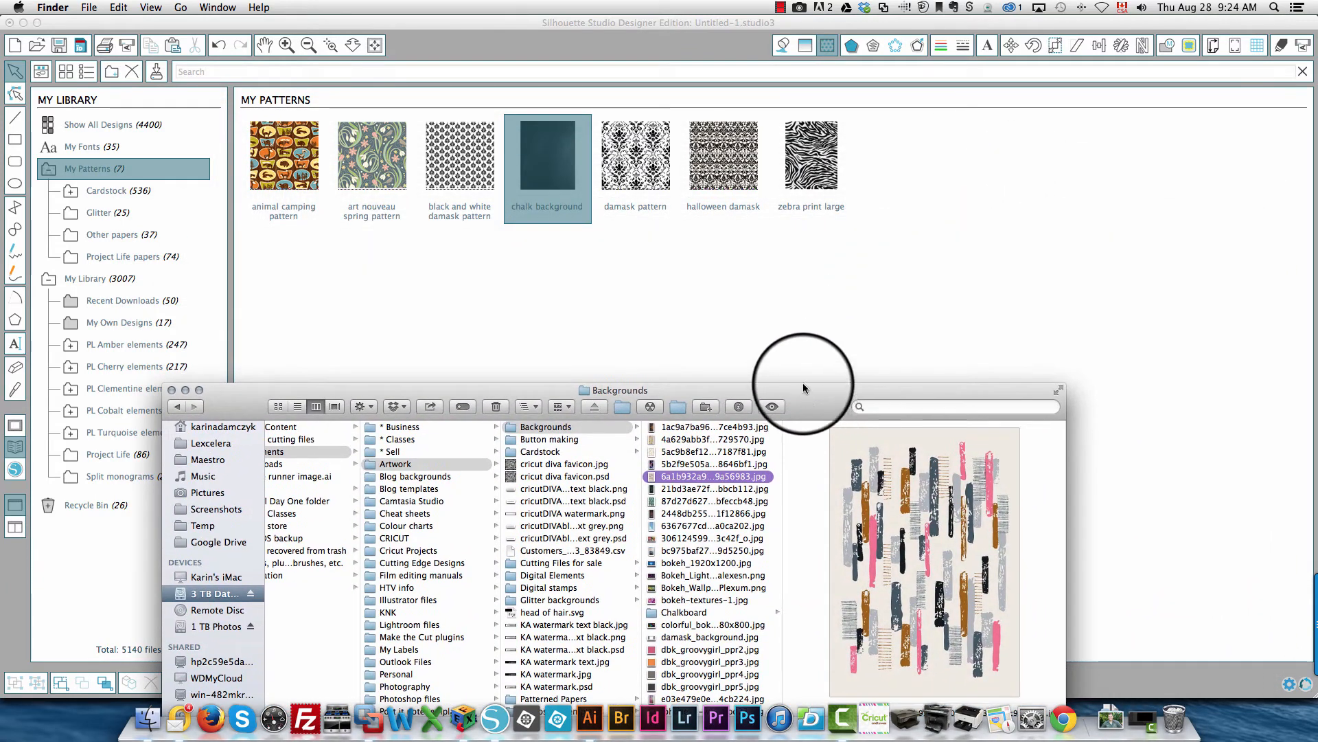
pyautogui.moveTo(809, 317)
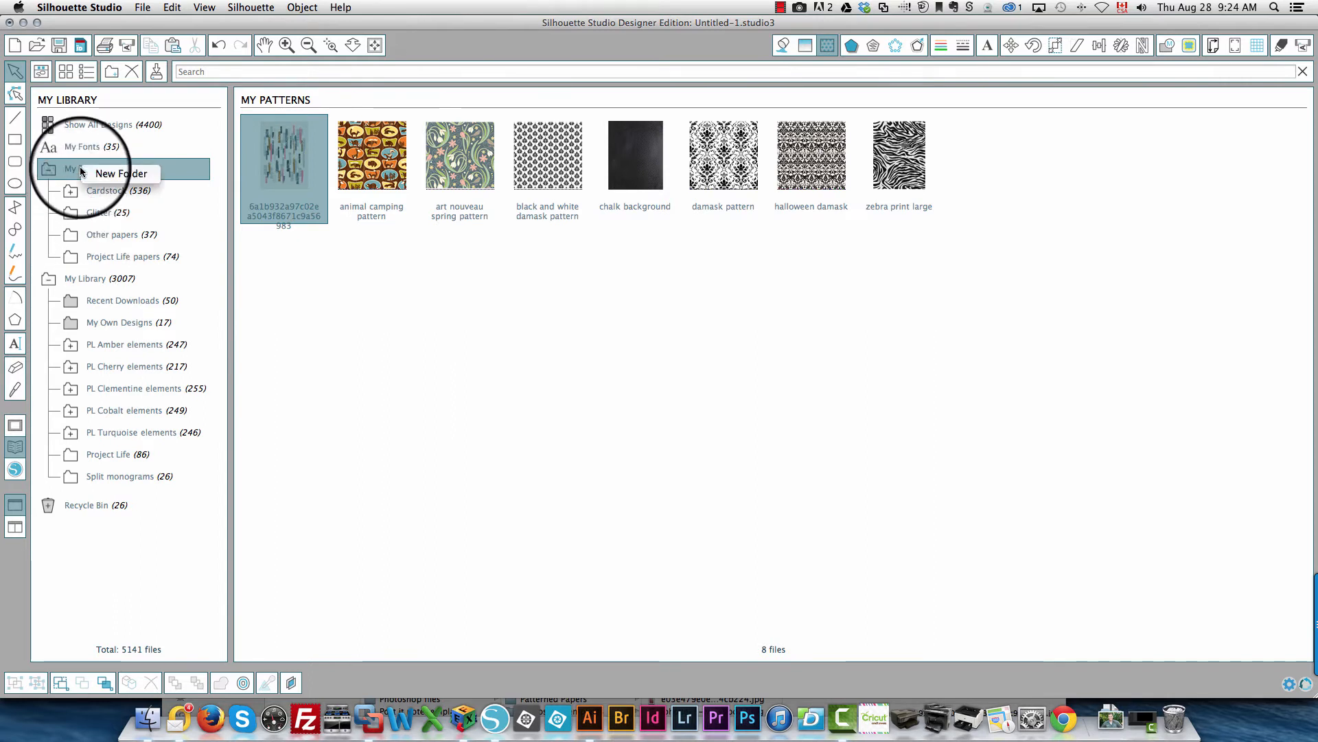
# Create a 'Miscellaneous' folder in My Patterns, open it, and place the brushstroke image.
pyautogui.click(121, 173)
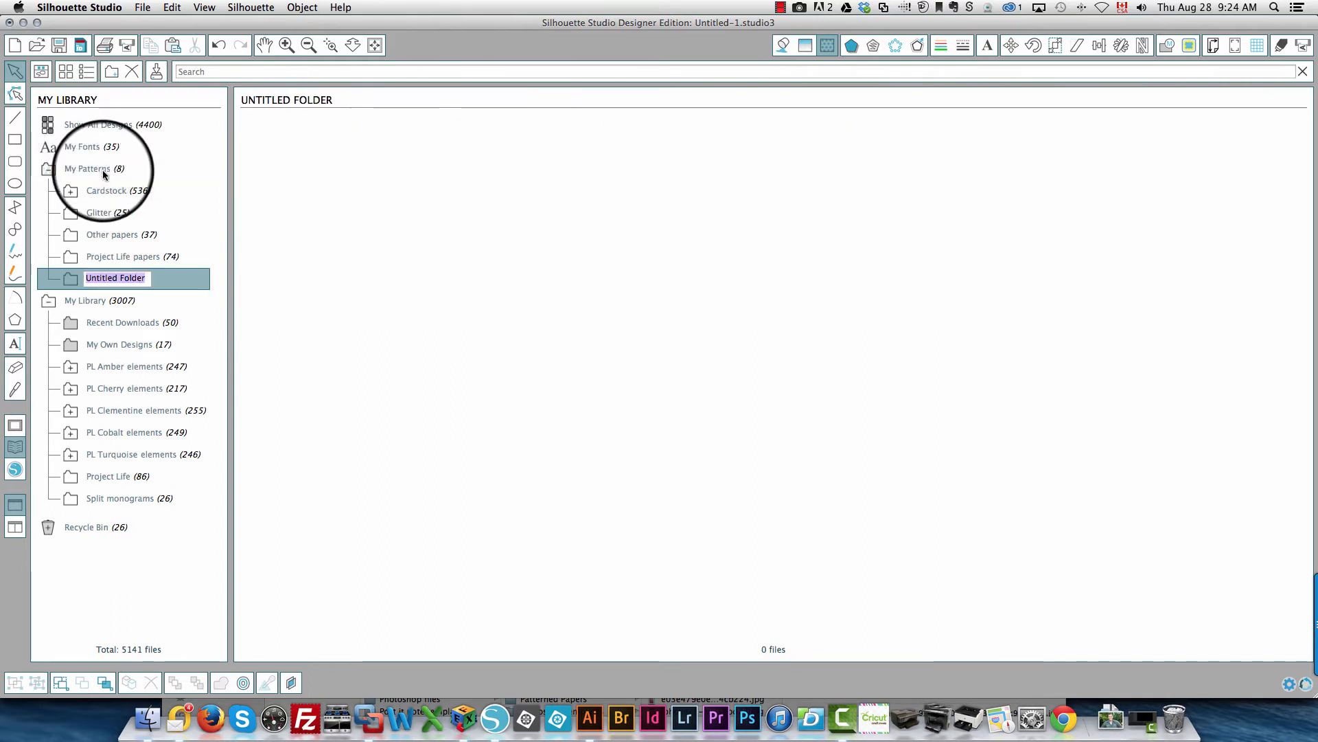
pyautogui.write('Miscellaneous')
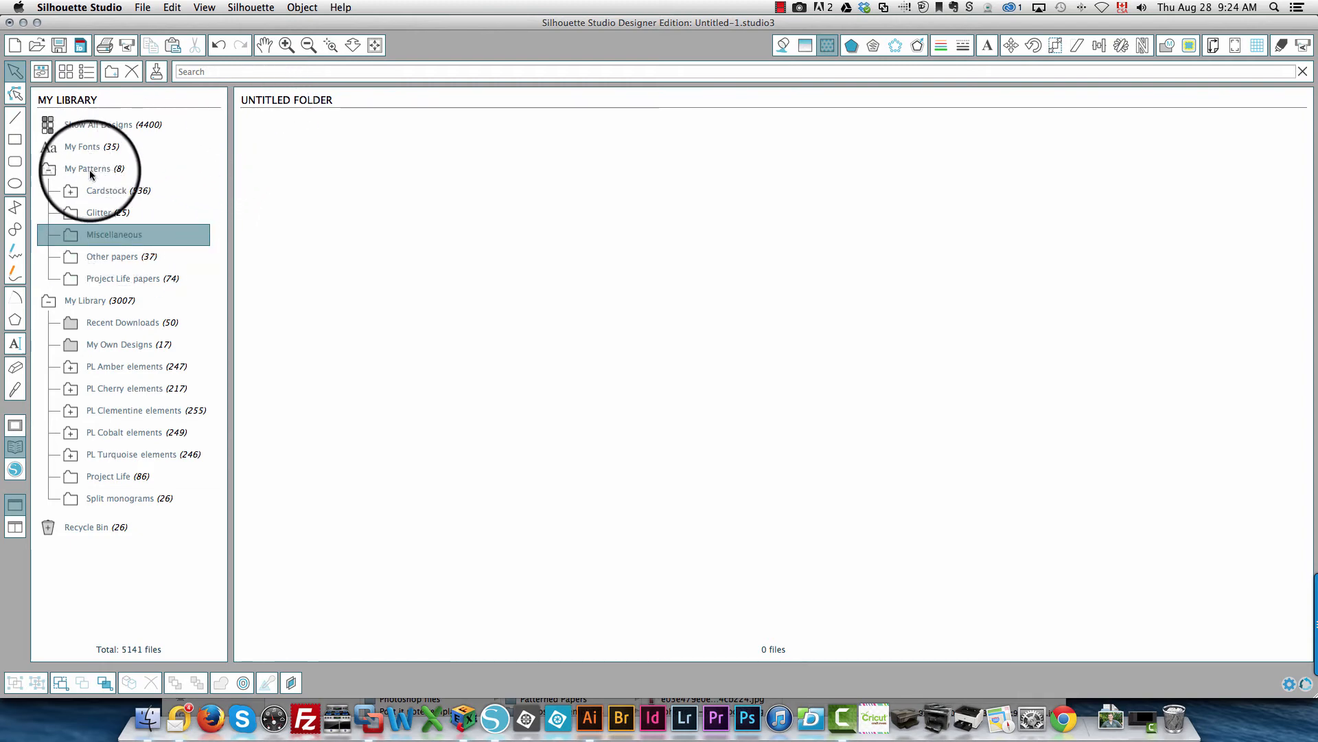
pyautogui.click(87, 168)
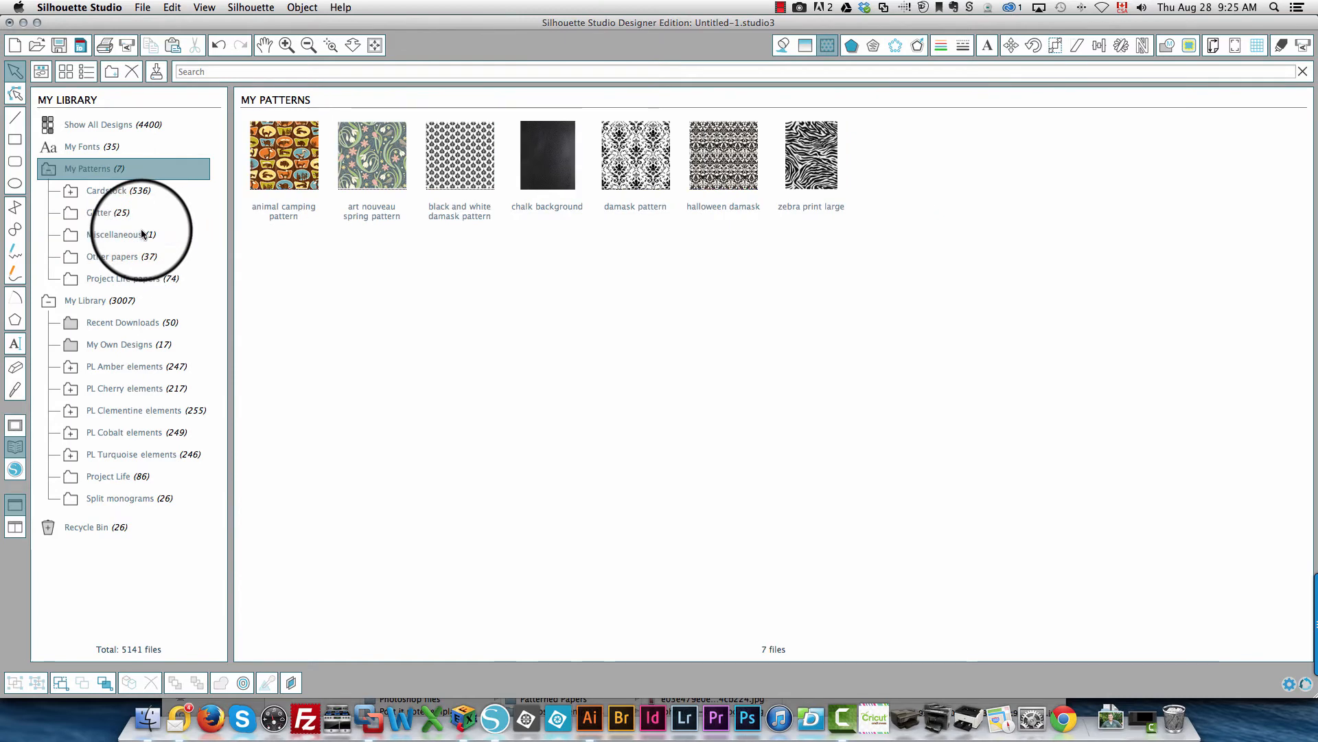
pyautogui.click(115, 233)
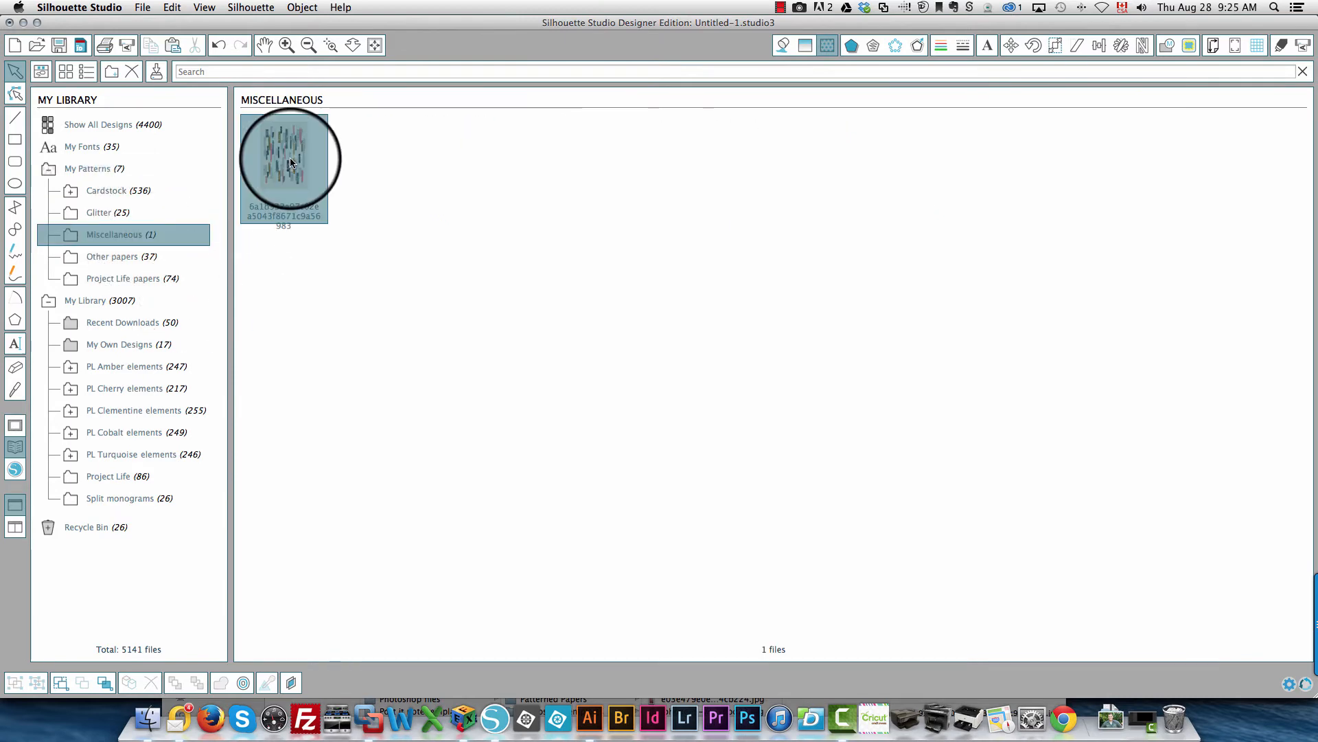
pyautogui.doubleClick(289, 160)
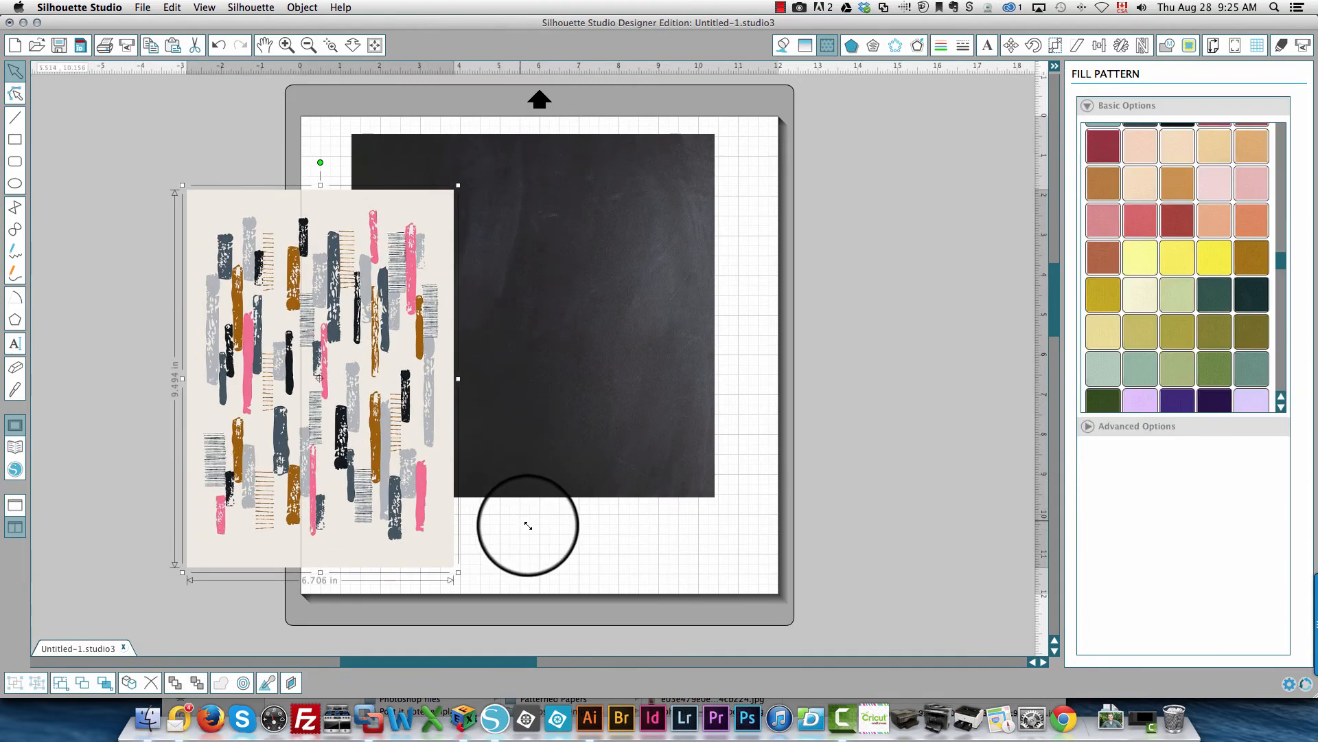
# Resize the brushstroke image to about 6.2 × 8.8 inches and nudge it on the mat.
pyautogui.moveTo(458, 572); pyautogui.dragTo(389, 477)
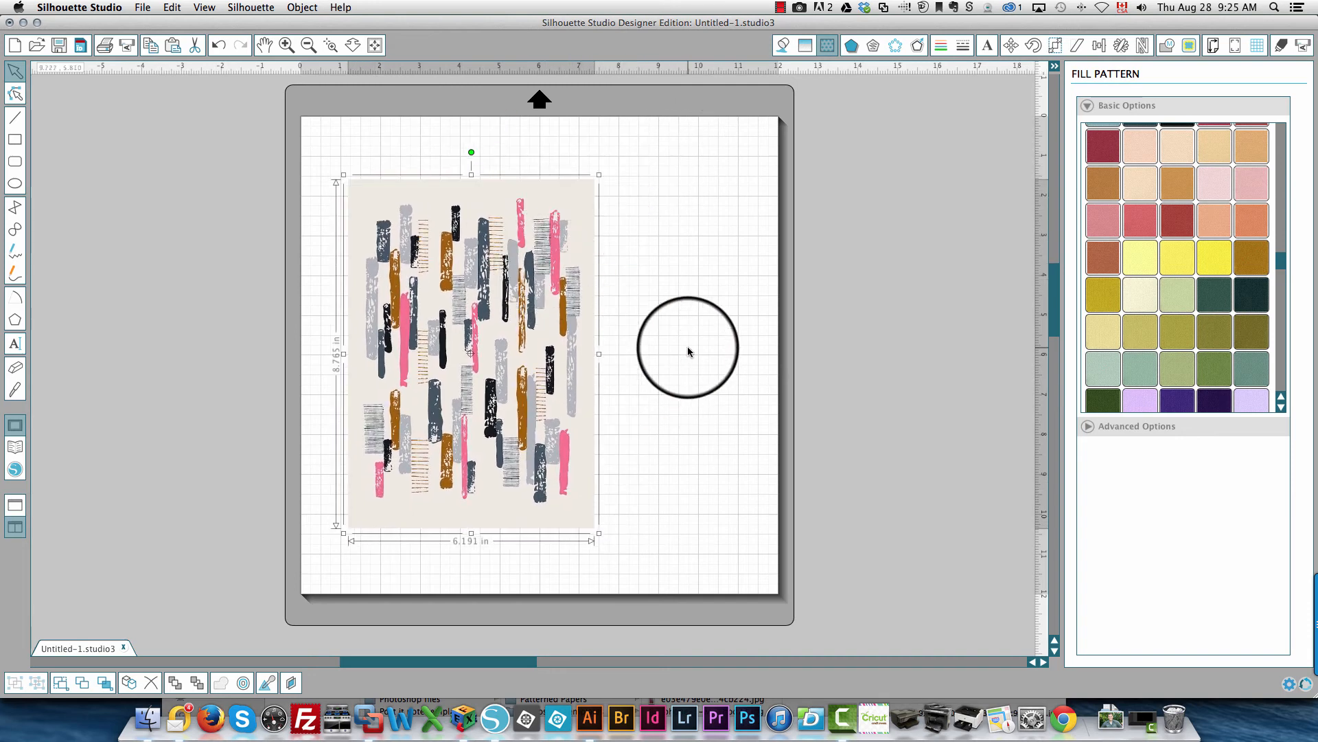
pyautogui.moveTo(688, 347); pyautogui.dragTo(704, 347)
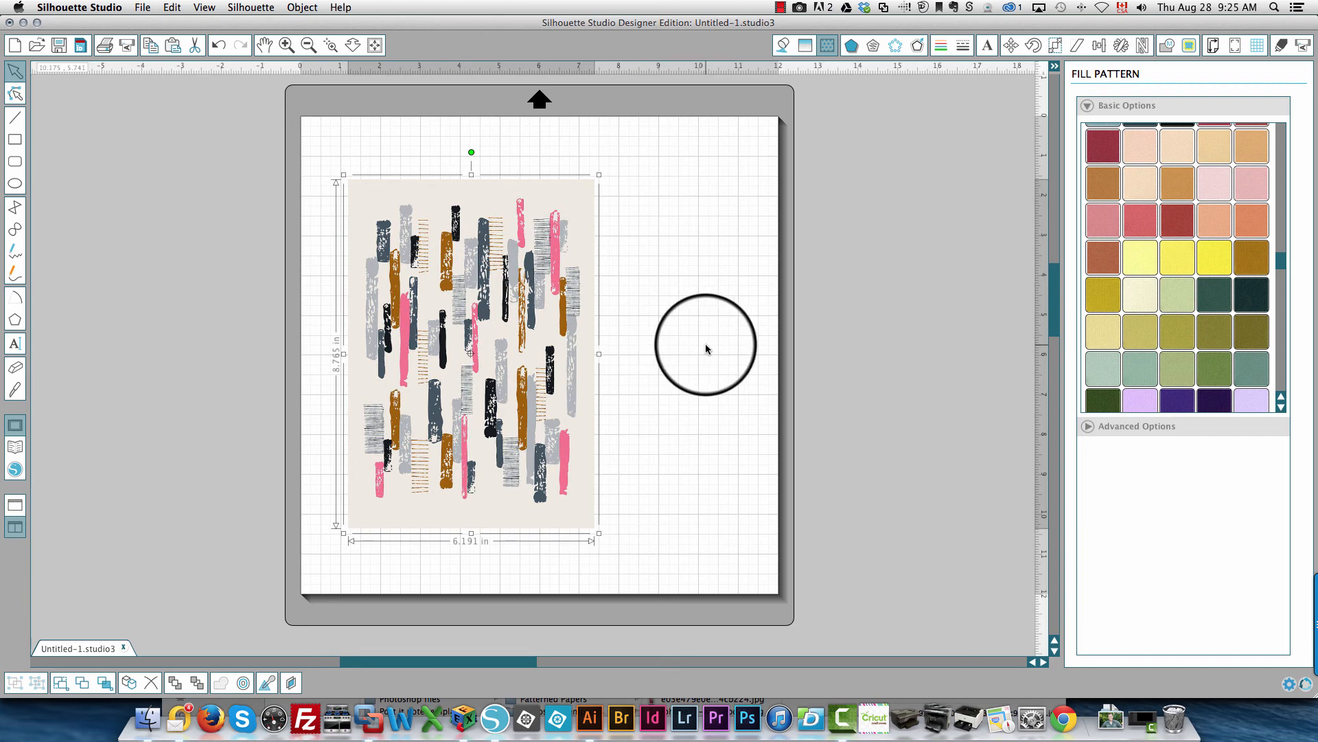